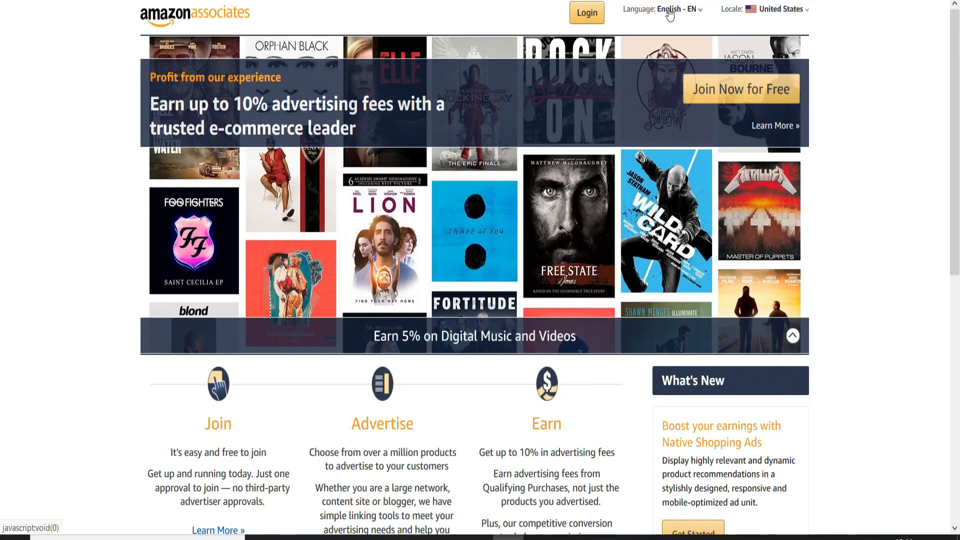
Step: Search YouTube for 'trixtra' to reach the TRIXTRA channel home page
left_click(678, 9)
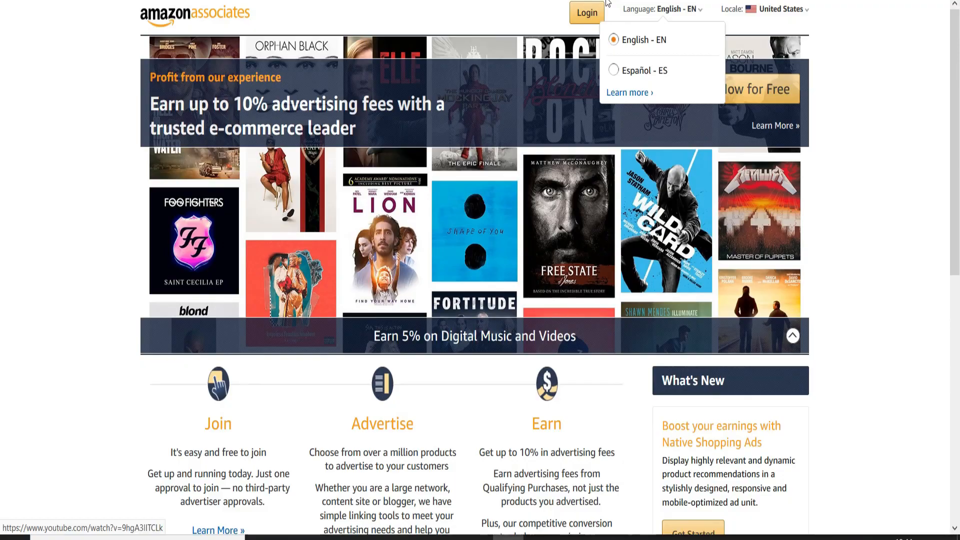
left_click(586, 12)
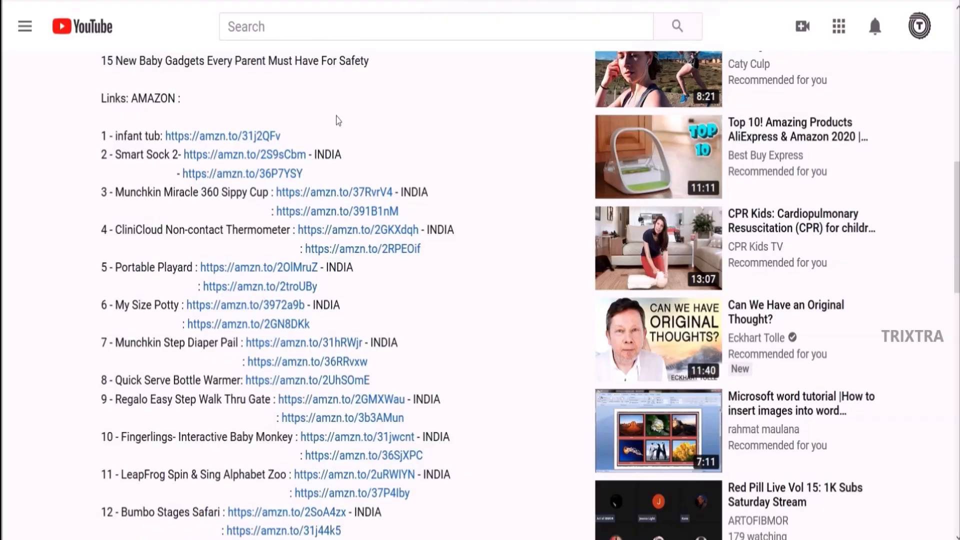
type("trixtra")
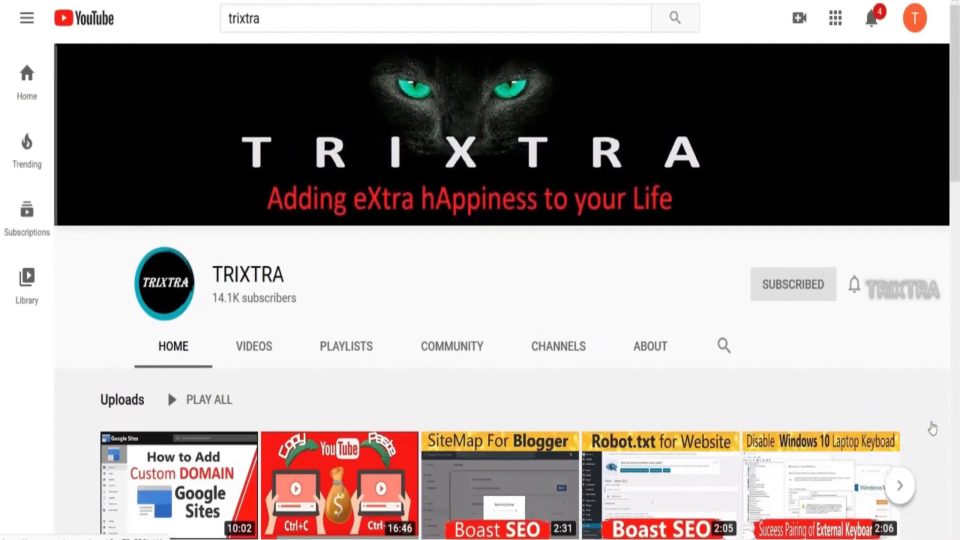
left_click(900, 486)
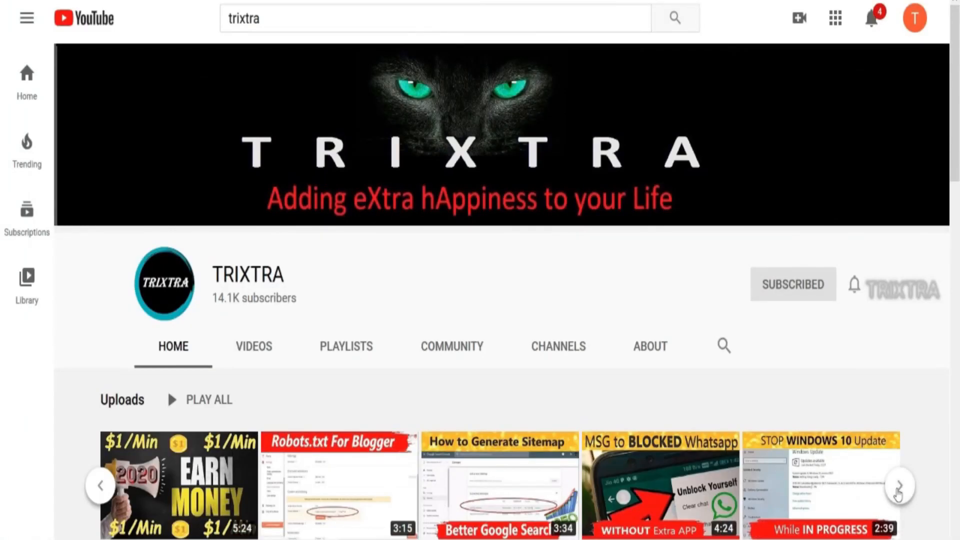
left_click(899, 487)
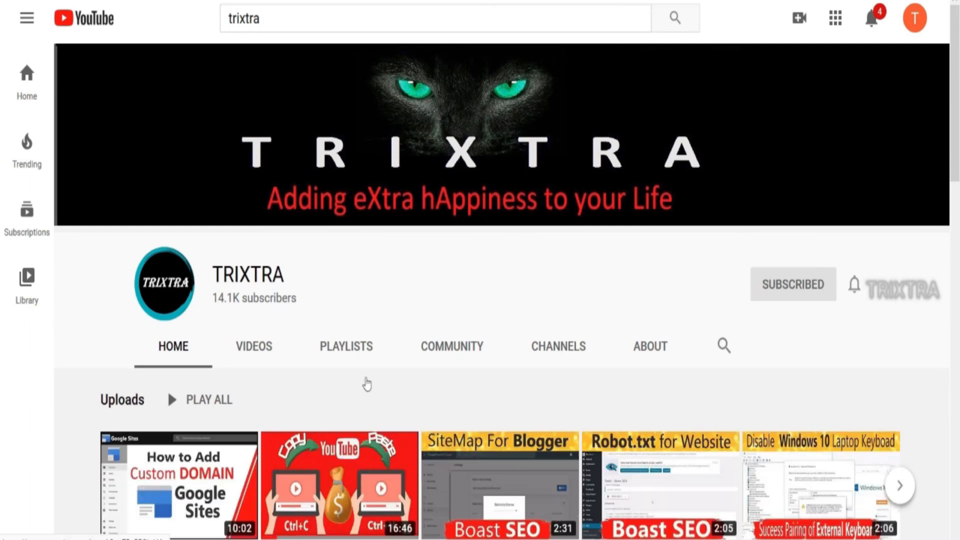
mouse_move(913, 499)
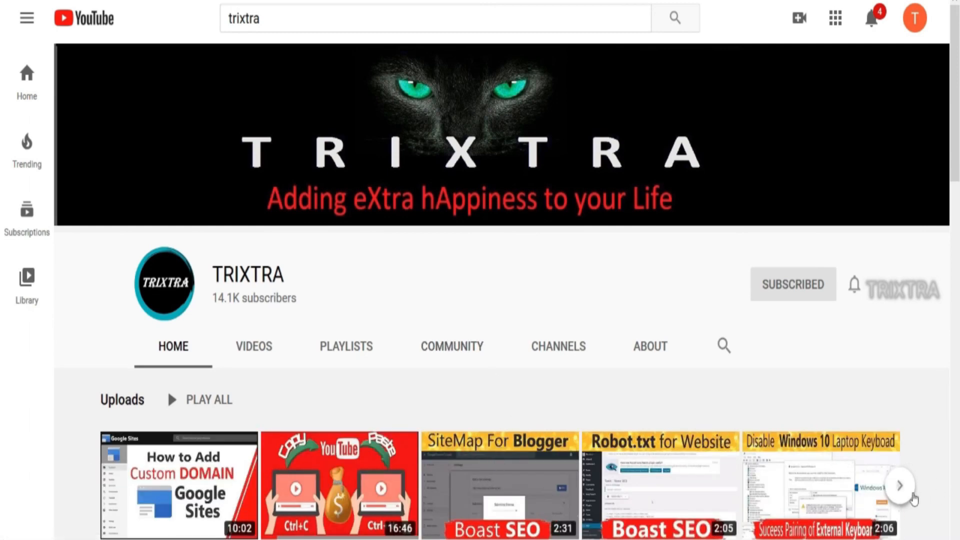
left_click(899, 487)
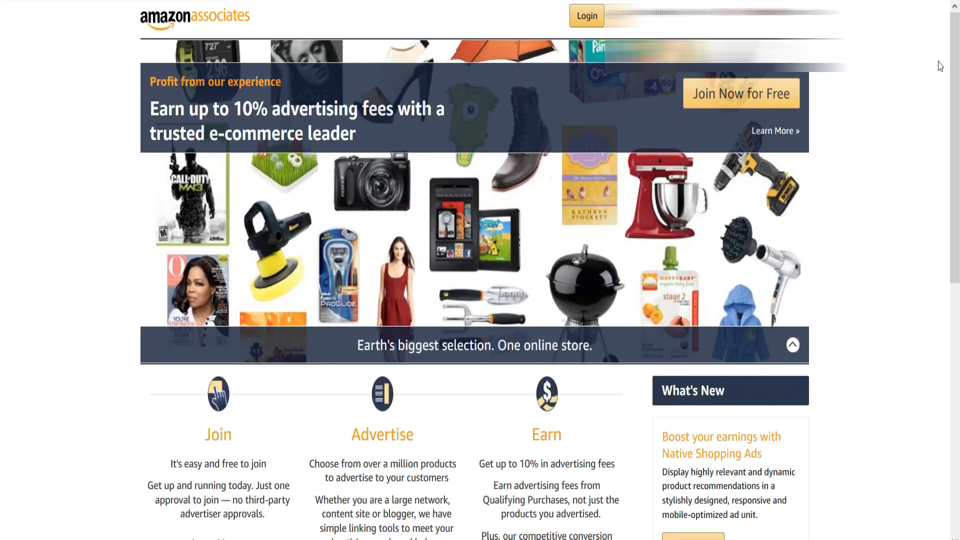
Step: Choose the United States locale and land on the Associates dashboard's Reports overview
left_click(778, 12)
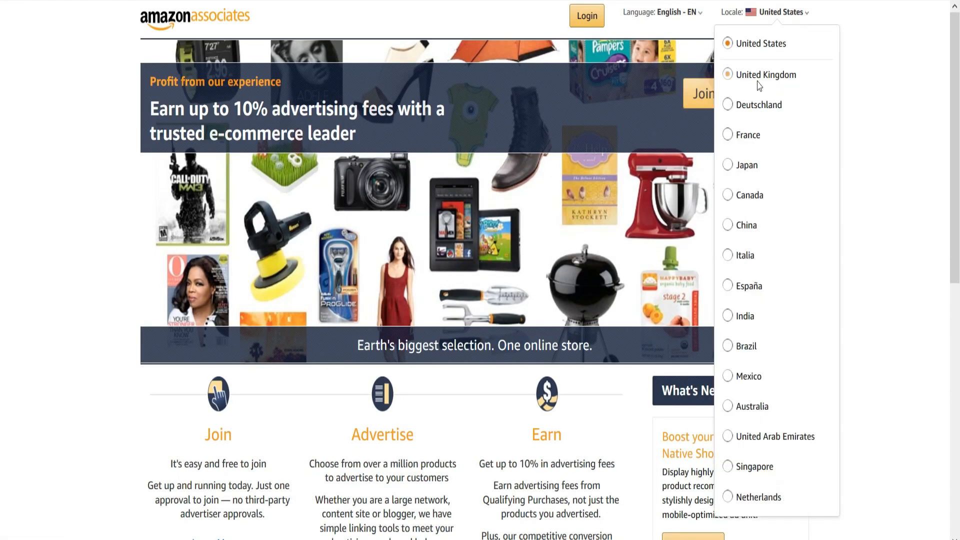
left_click(728, 195)
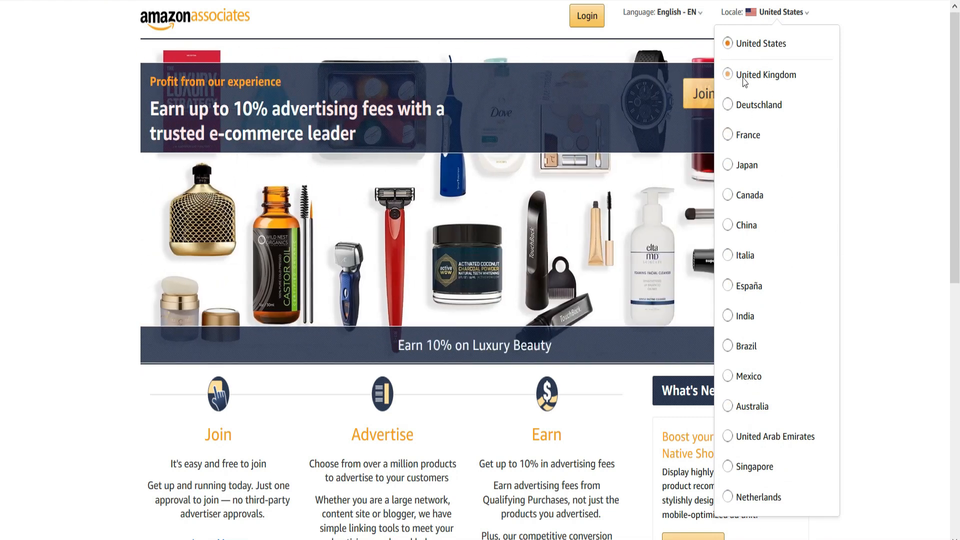
left_click(728, 189)
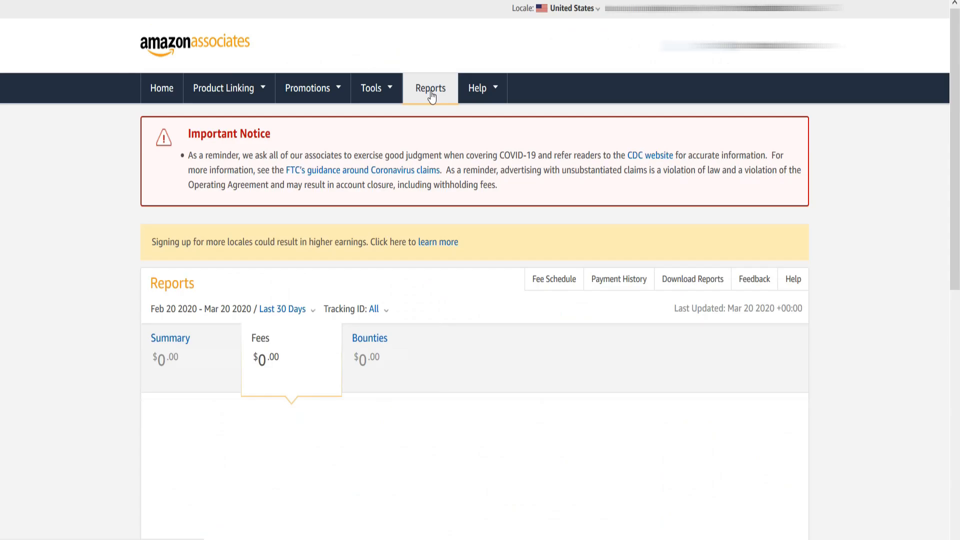
Step: View earnings reports, then switch the locale to the United Kingdom store dashboard
left_click(430, 88)
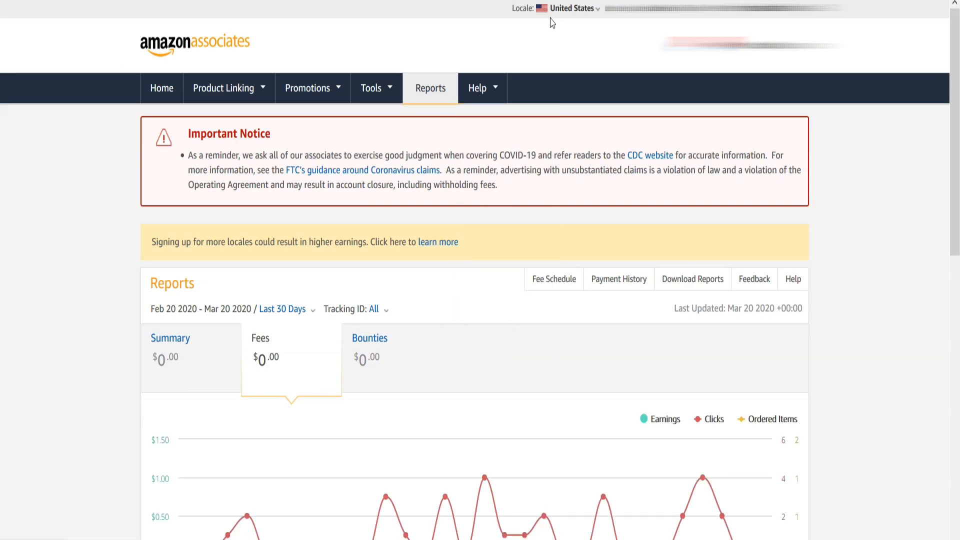
left_click(569, 8)
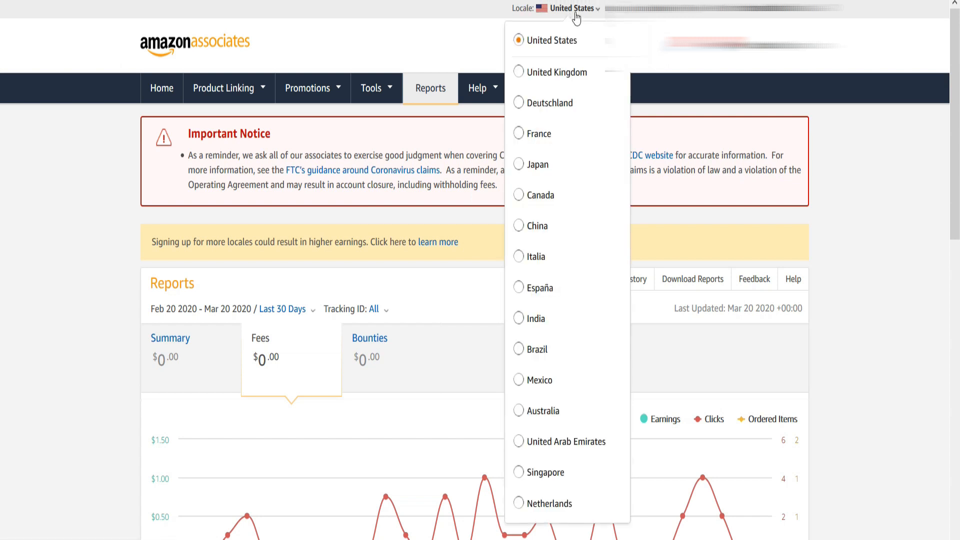
mouse_move(554, 78)
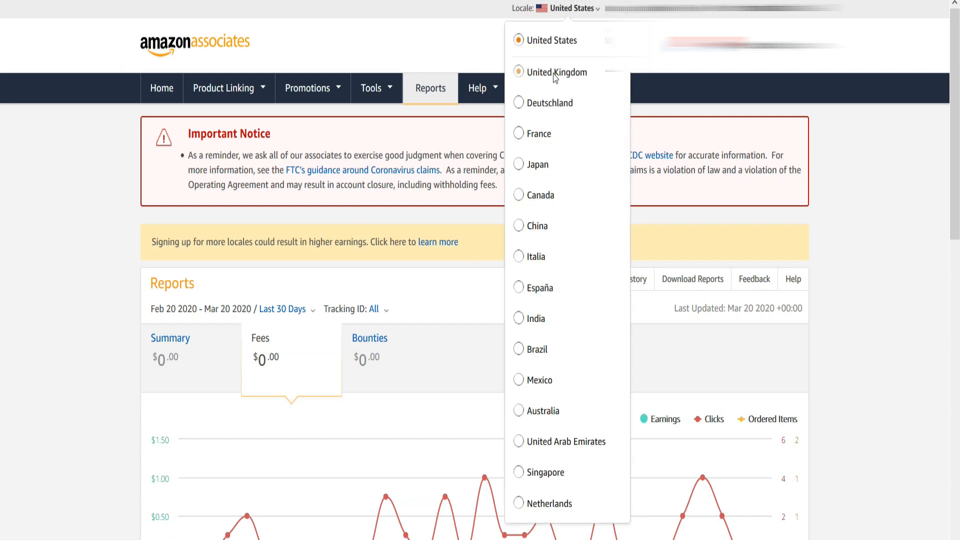
left_click(519, 72)
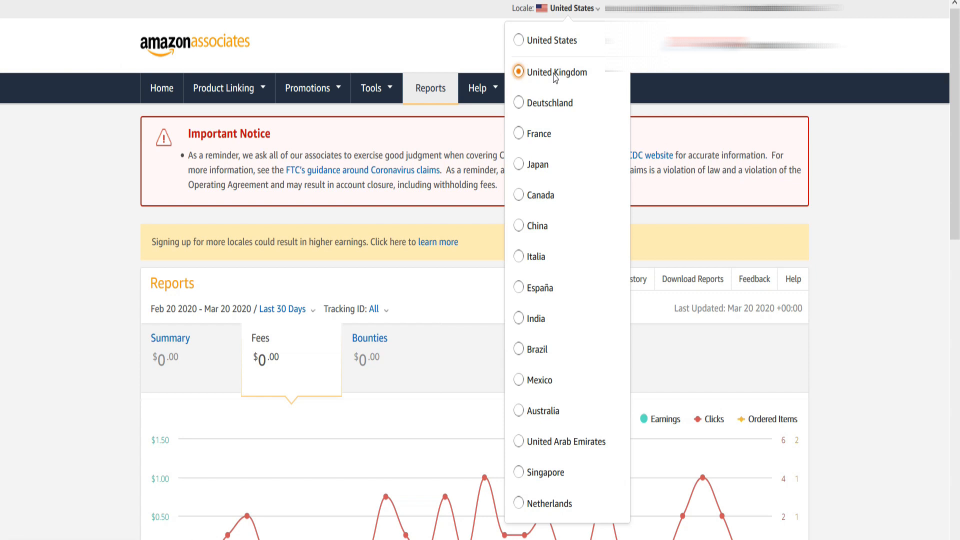
left_click(551, 72)
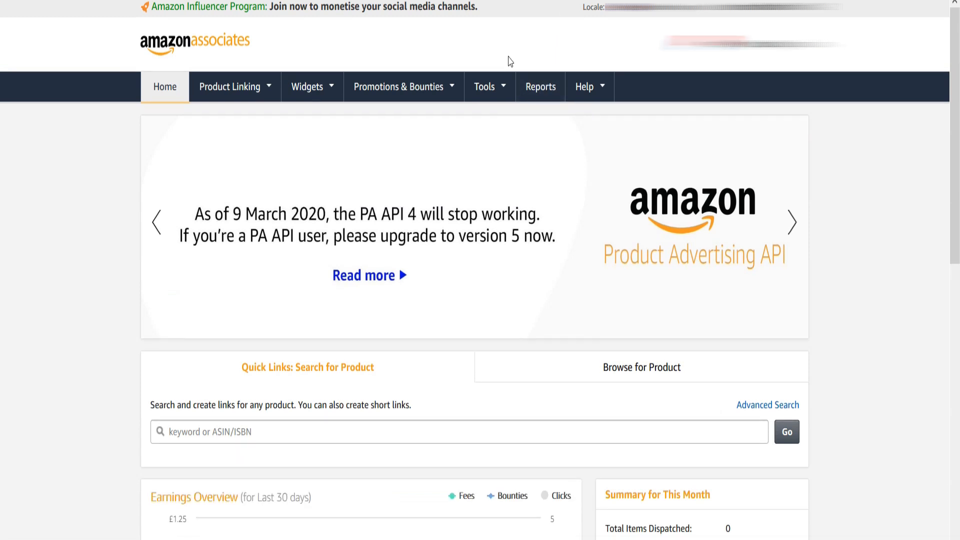
mouse_move(562, 64)
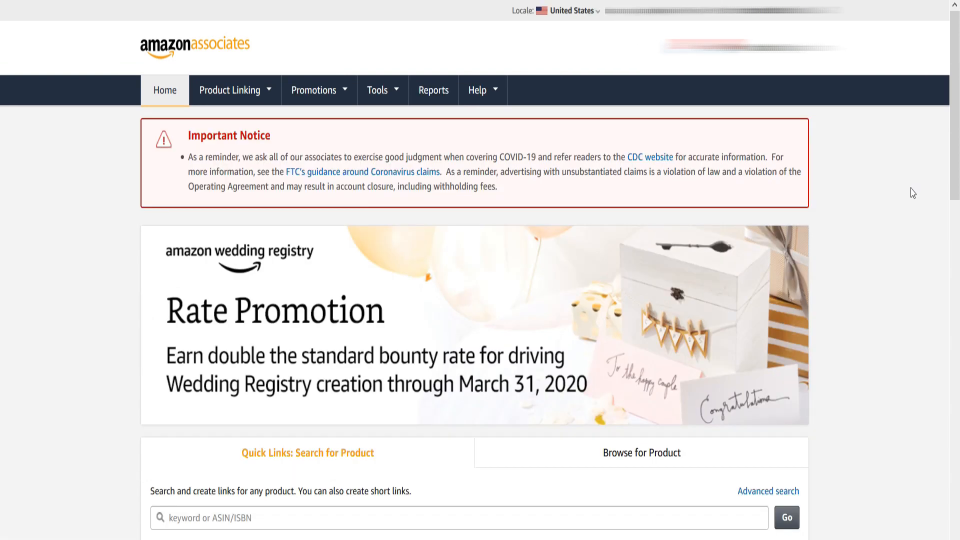
mouse_move(58, 102)
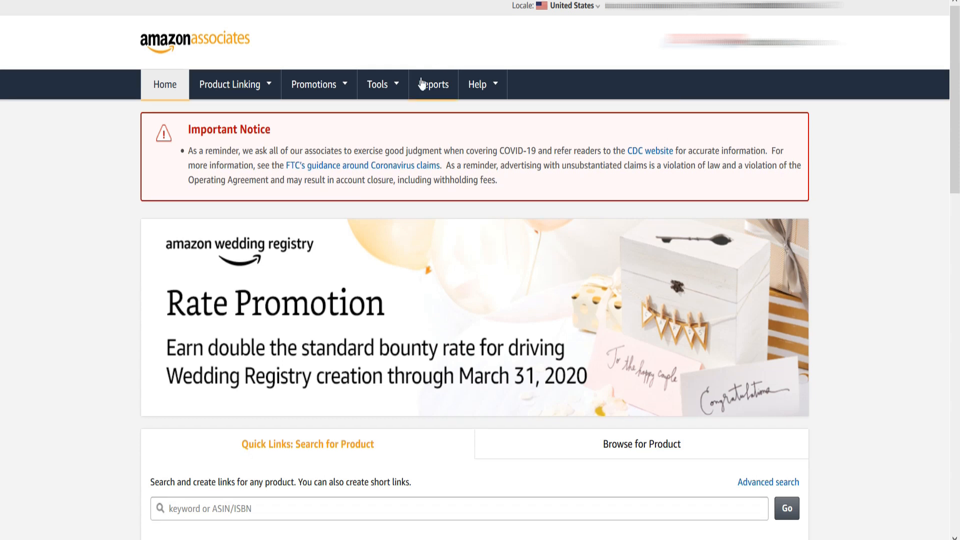
Step: Reach Link Your Accounts for the United States store via the Tools menu
left_click(378, 84)
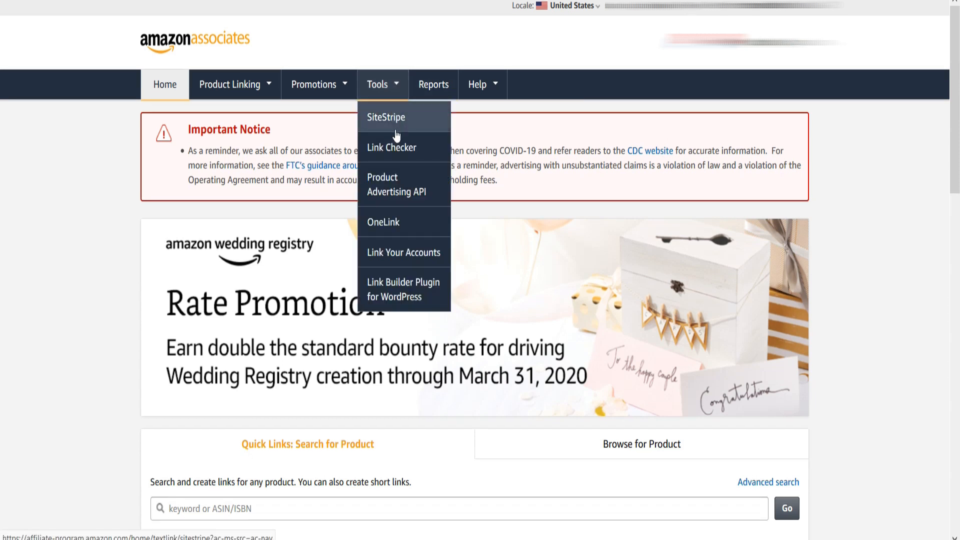
mouse_move(403, 252)
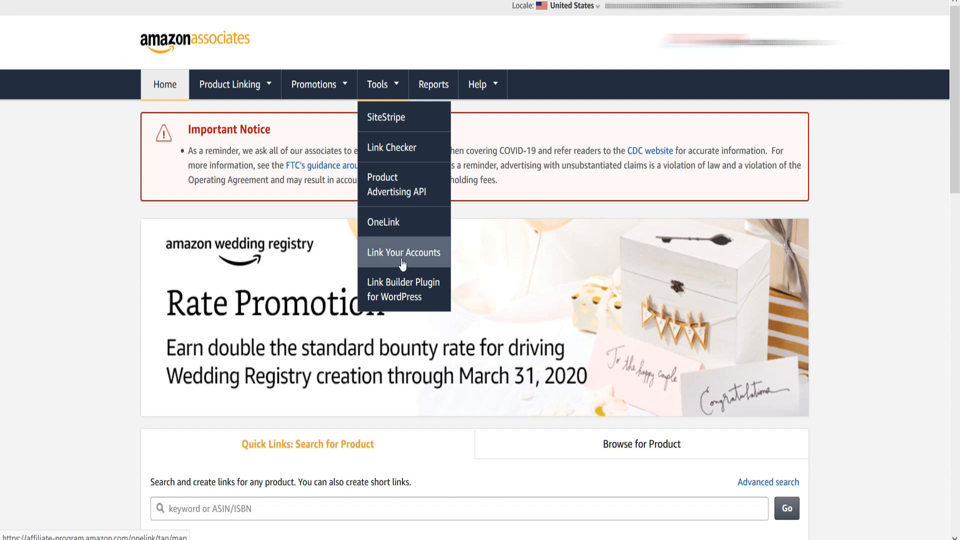
left_click(403, 252)
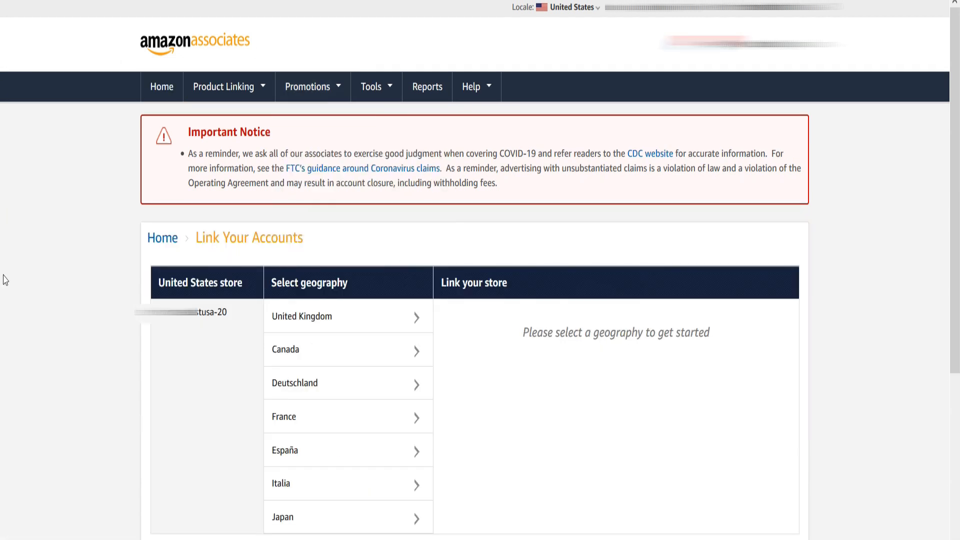
Step: Scroll down to review the Select geography list on the Link Your Accounts page
scroll("down", 3)
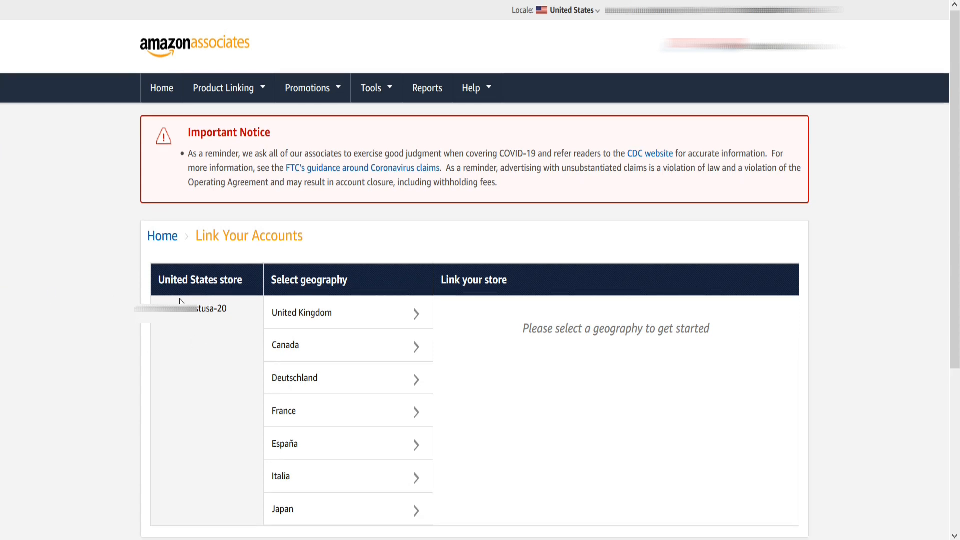
mouse_move(177, 299)
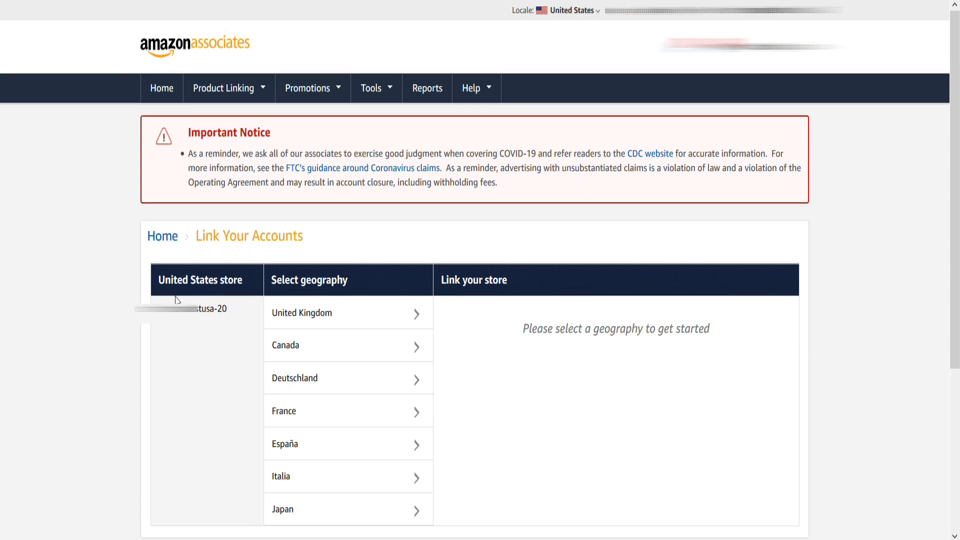
mouse_move(225, 296)
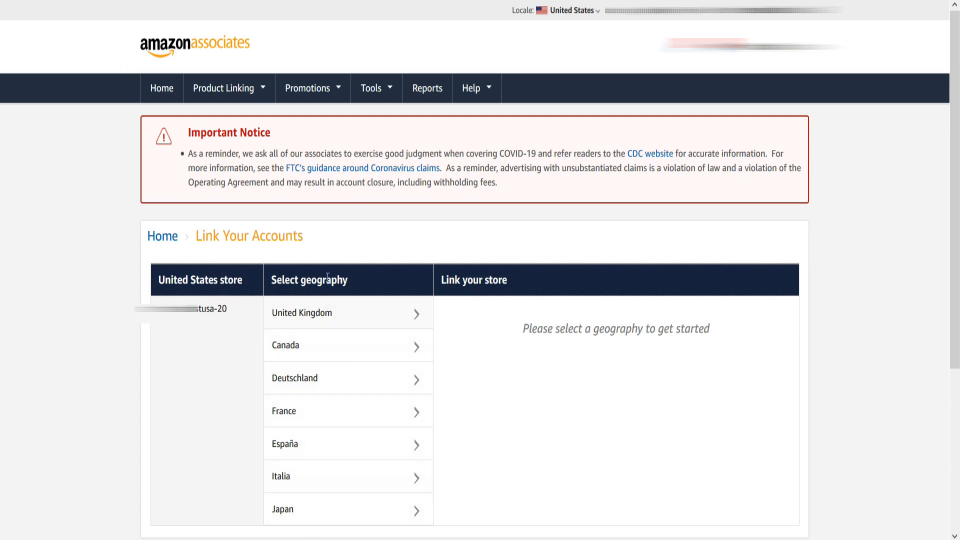
mouse_move(237, 361)
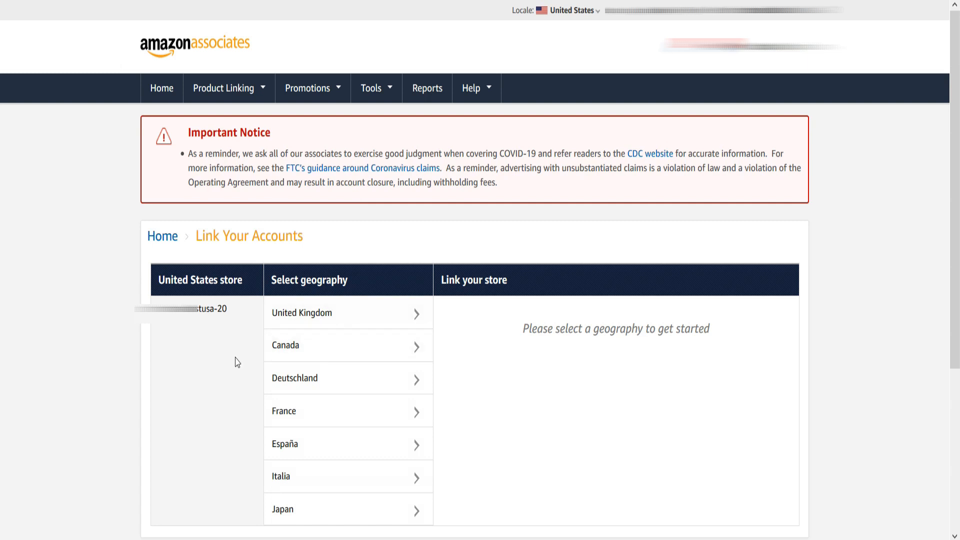
mouse_move(321, 317)
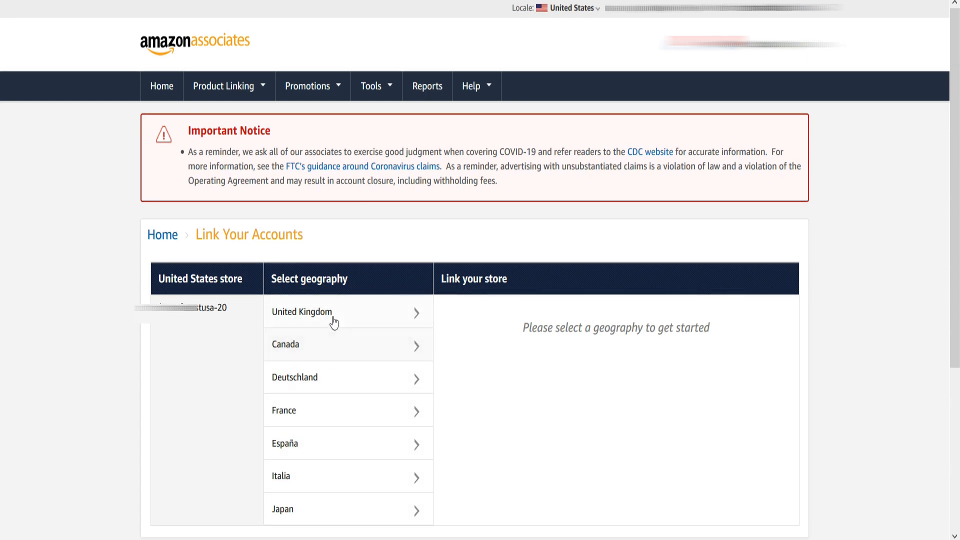
Step: Select United Kingdom as the geography and view its Linked Store IDs table
left_click(302, 312)
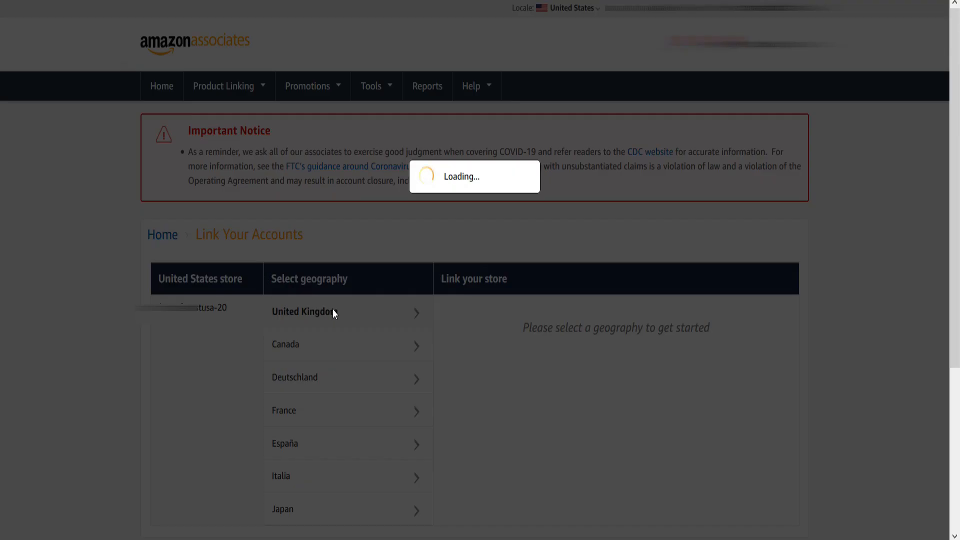
left_click(304, 311)
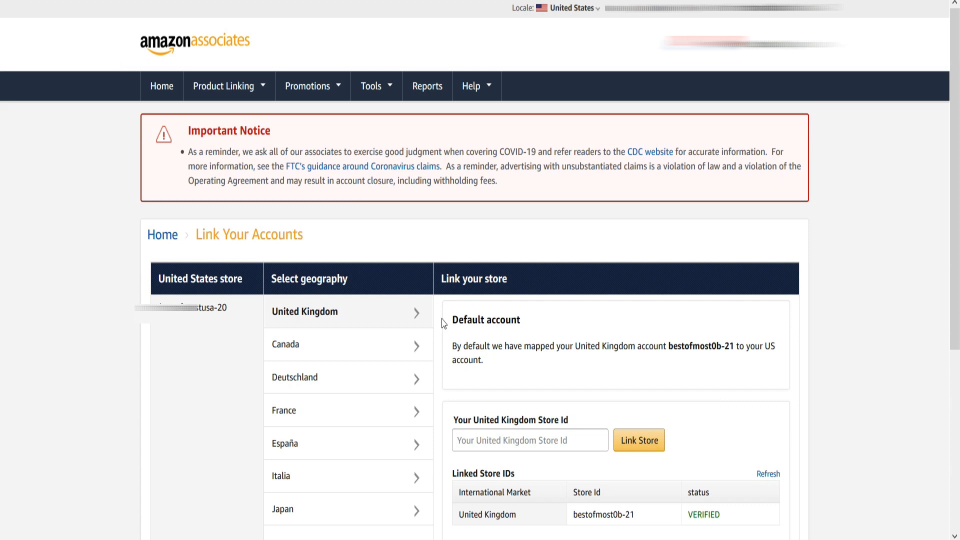
scroll("down", 3)
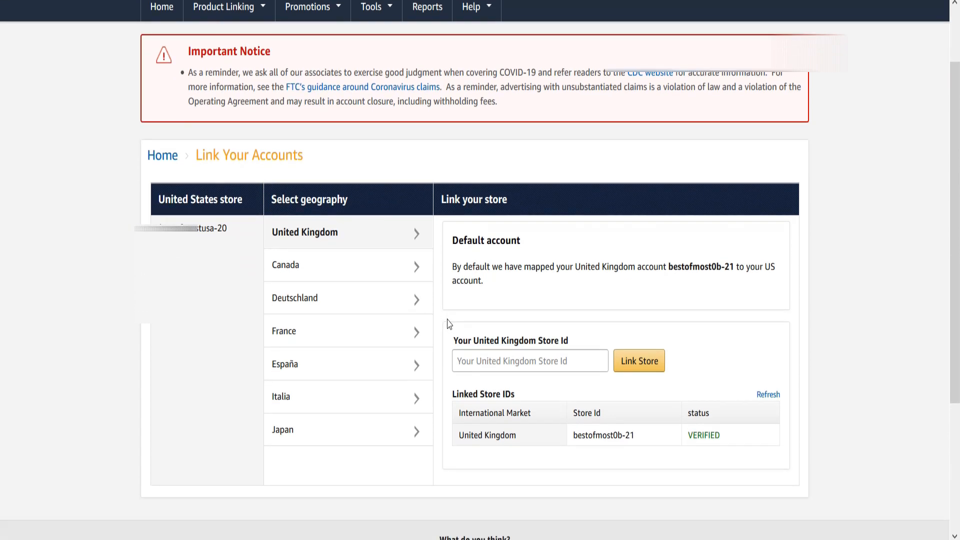
scroll("down", 3)
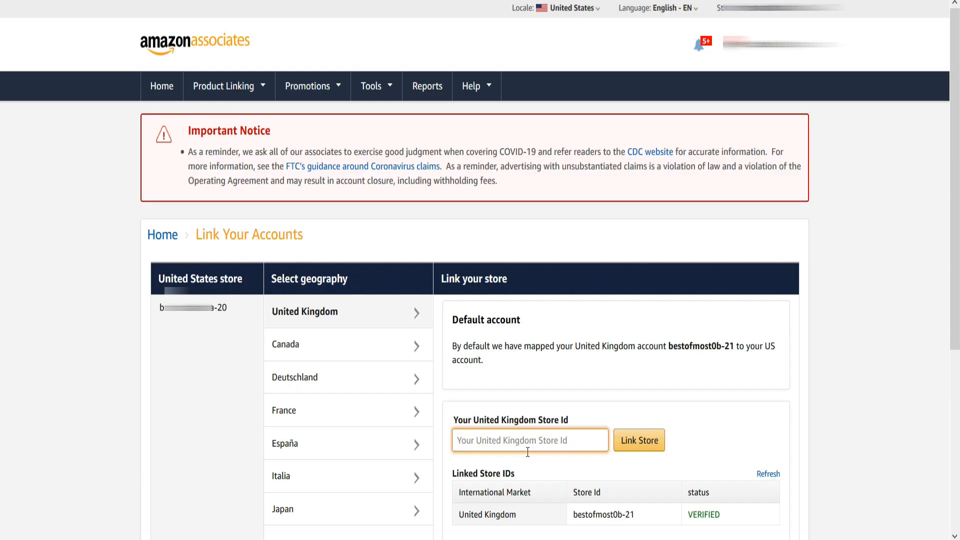
Step: Focus the UK store ID field, confirming bestofmost0b-21 is linked with VERIFIED status
left_click(527, 441)
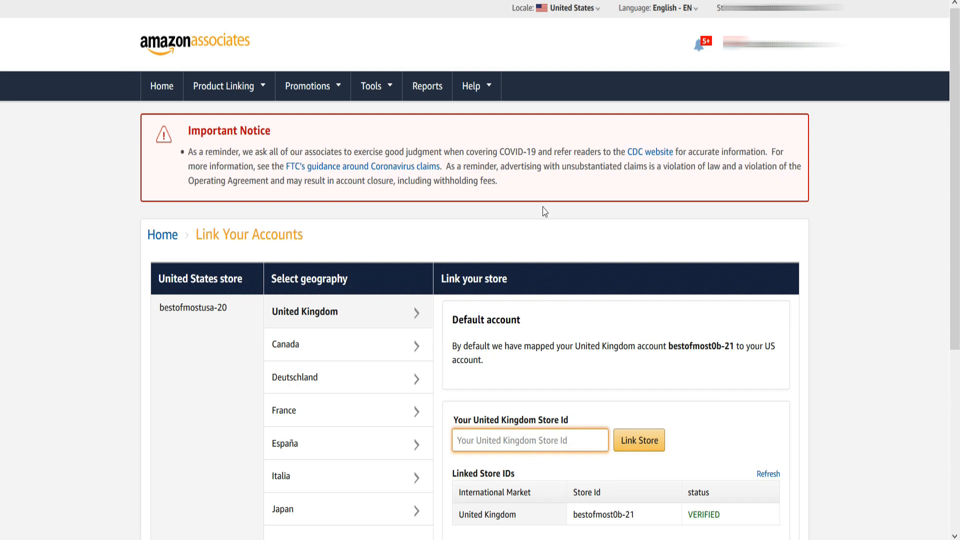
left_click(530, 440)
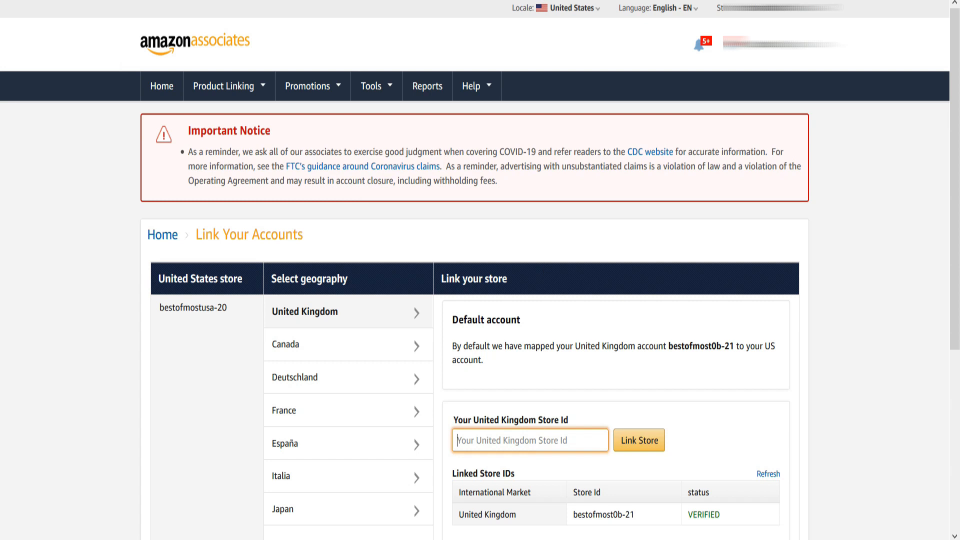
scroll("down", 3)
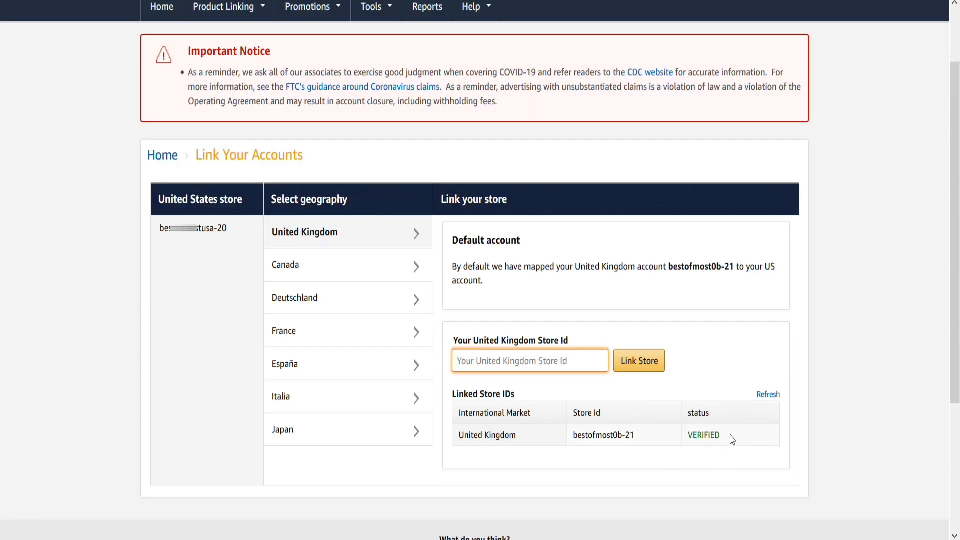
mouse_move(631, 406)
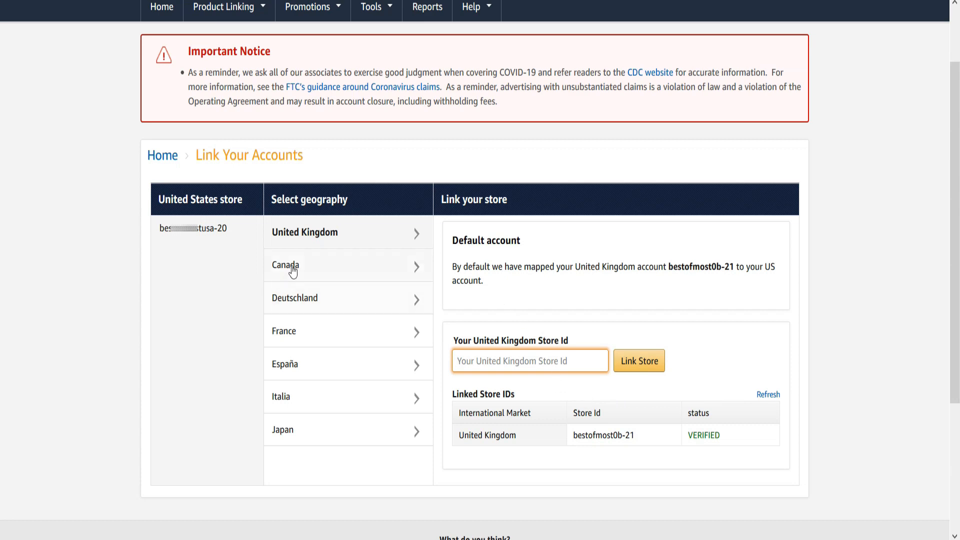
Step: Select Canada and link its store, confirming bestofmost-20 shows VERIFIED
left_click(287, 265)
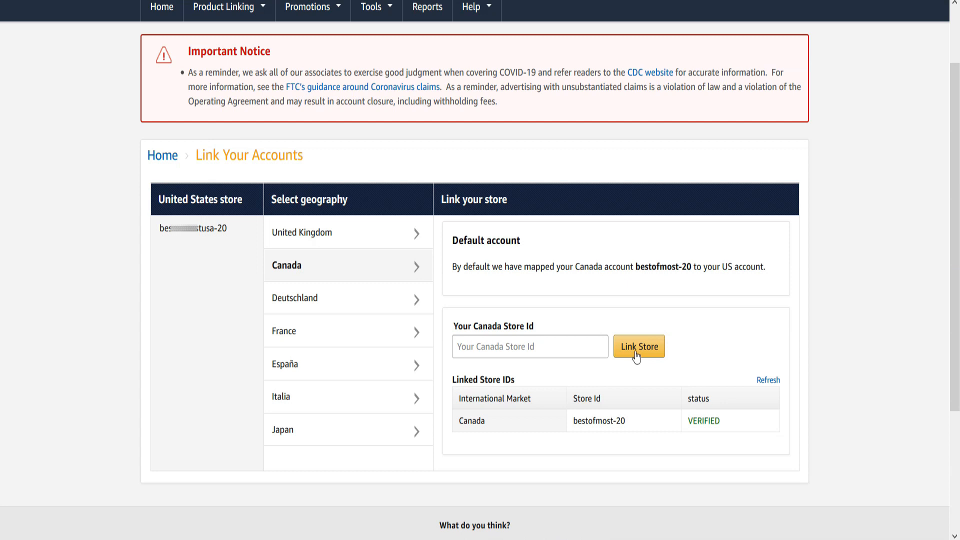
left_click(639, 346)
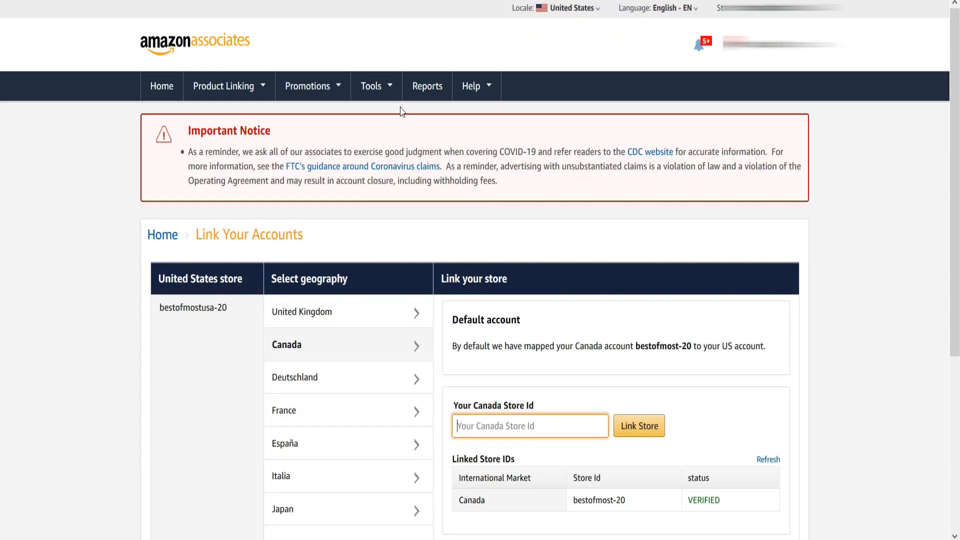
Step: View Reports, then switch the site locale to the United Kingdom marketplace
left_click(427, 86)
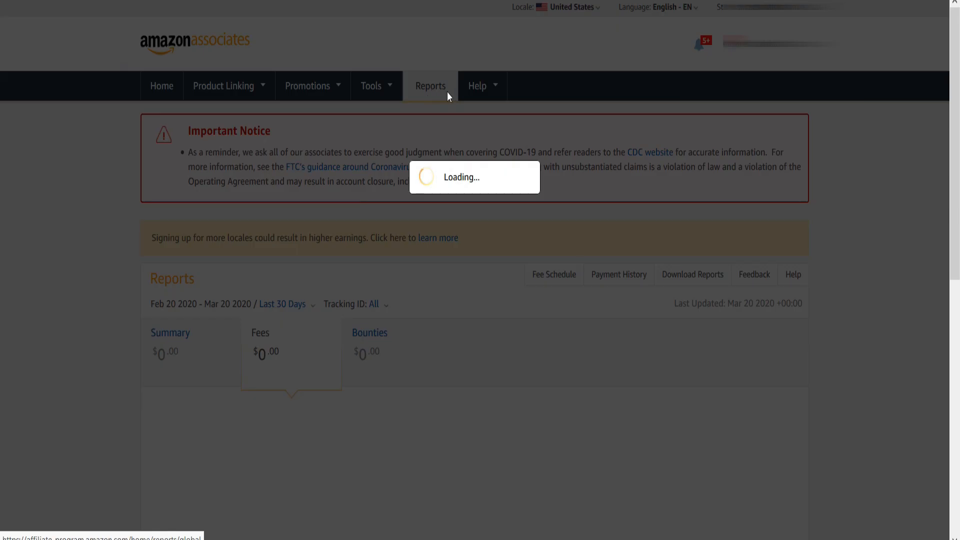
left_click(430, 86)
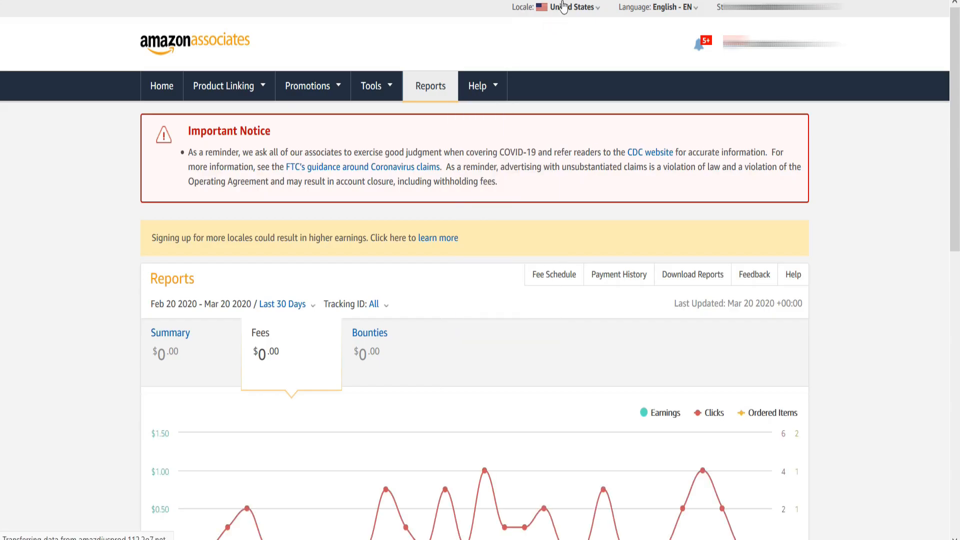
left_click(569, 7)
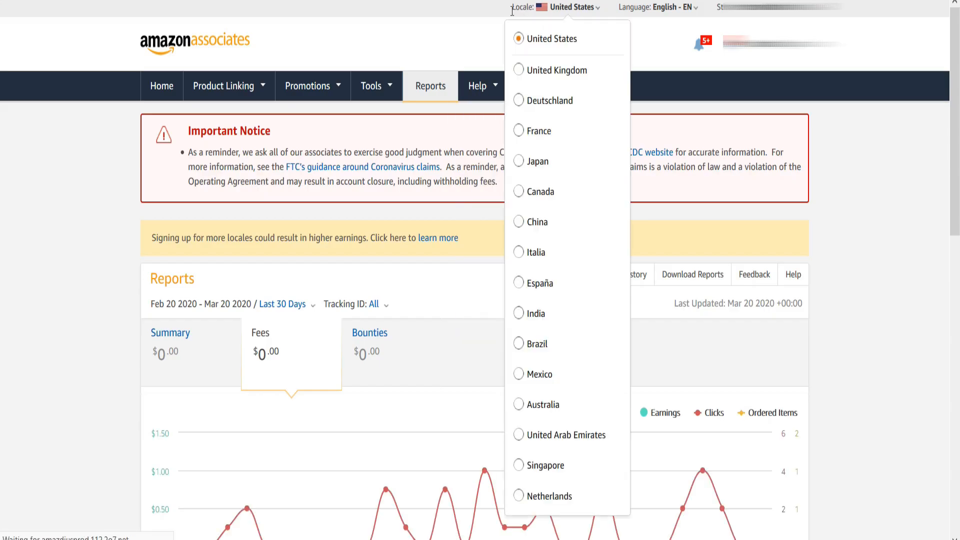
left_click(519, 69)
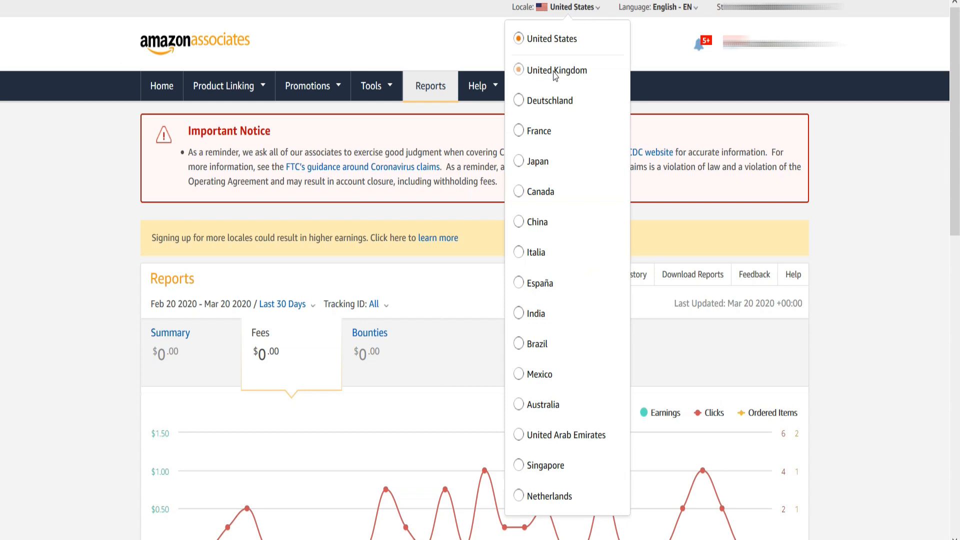
left_click(519, 70)
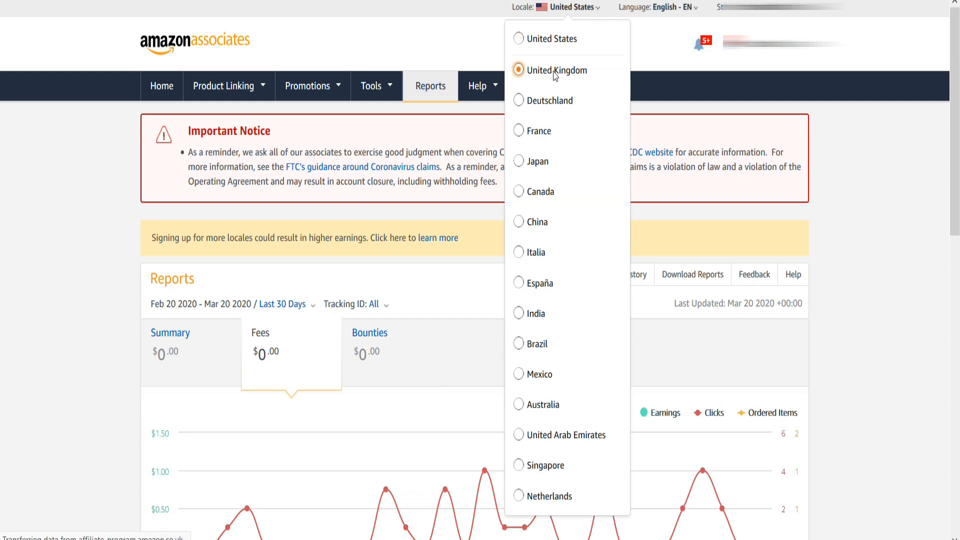
left_click(556, 70)
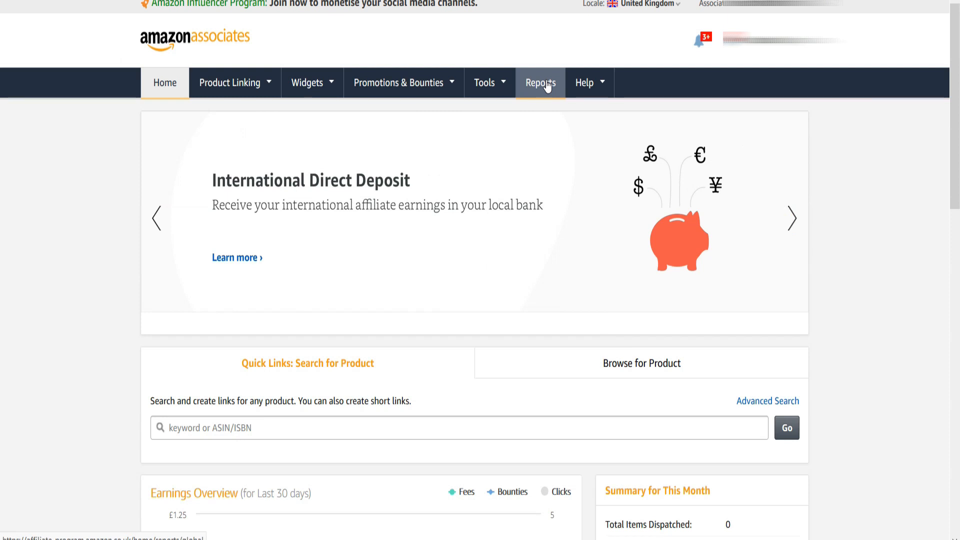
Step: View the Global Earnings Summary for the United States, Canada and United Kingdom stores
left_click(540, 83)
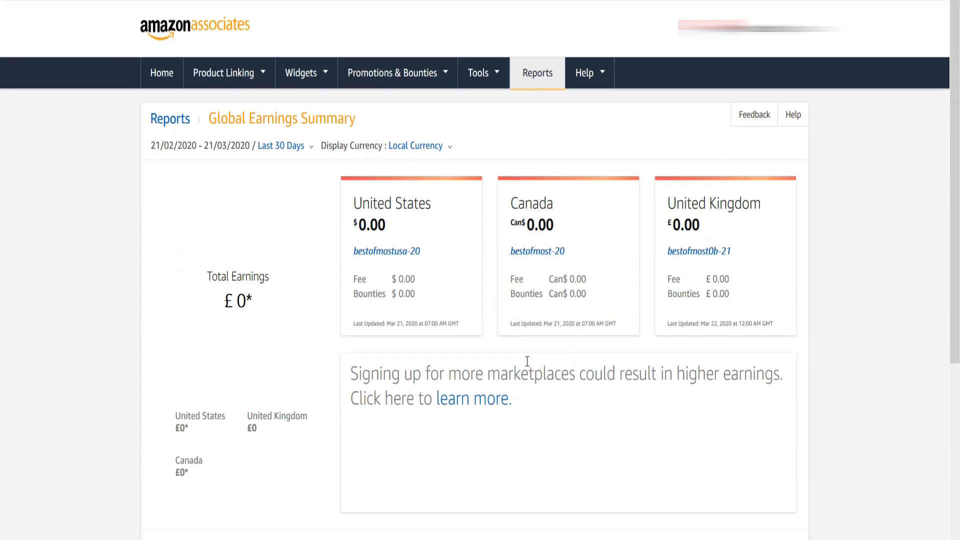
mouse_move(263, 299)
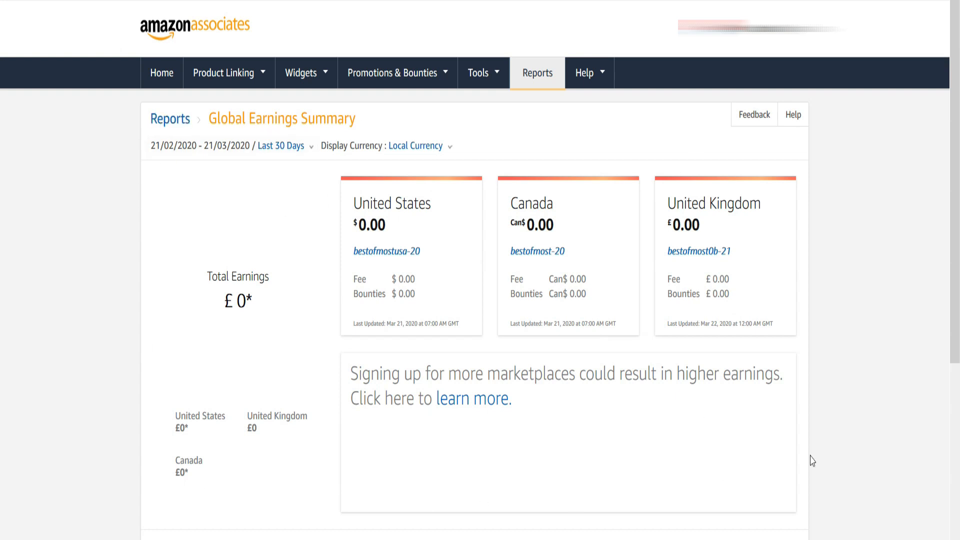
mouse_move(421, 110)
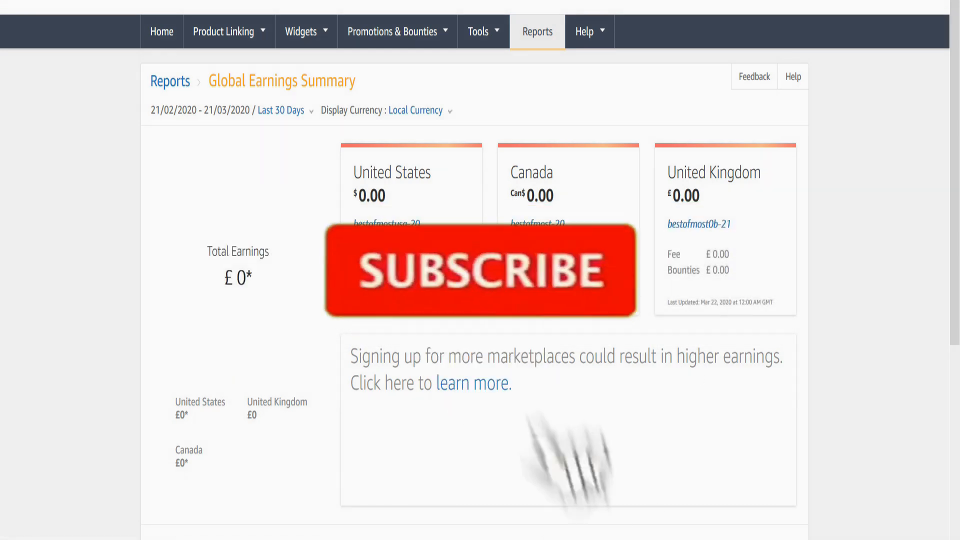
left_click(480, 272)
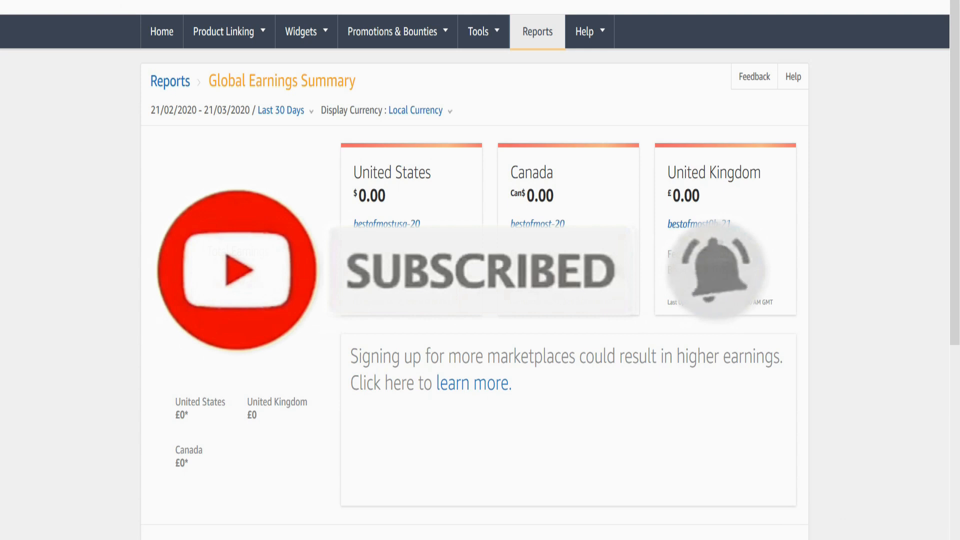